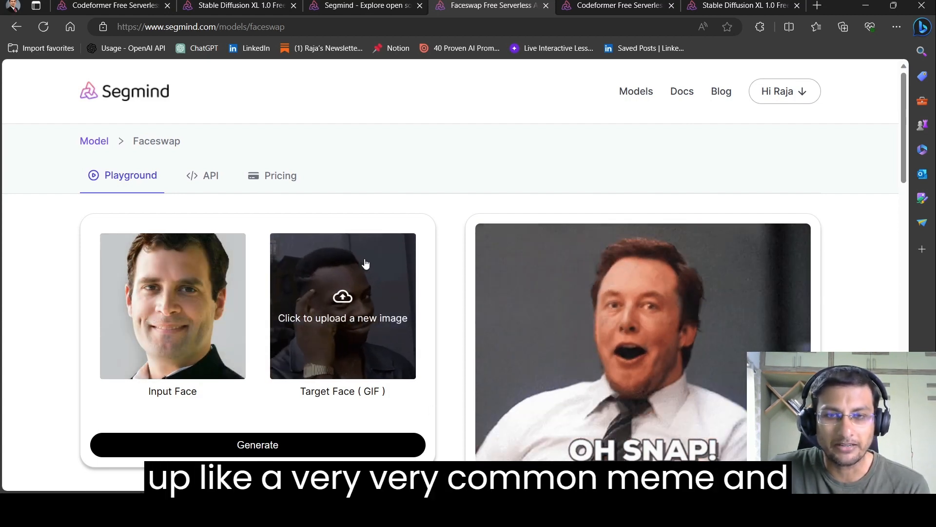
# Upload the meme image as the Target Face and launch the face swap generation.
pyautogui.click(258, 445)
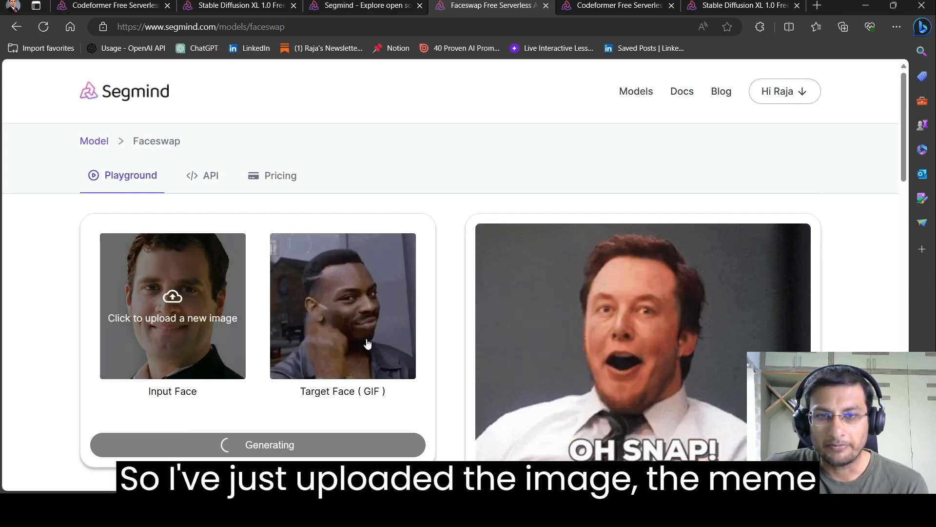
pyautogui.click(258, 444)
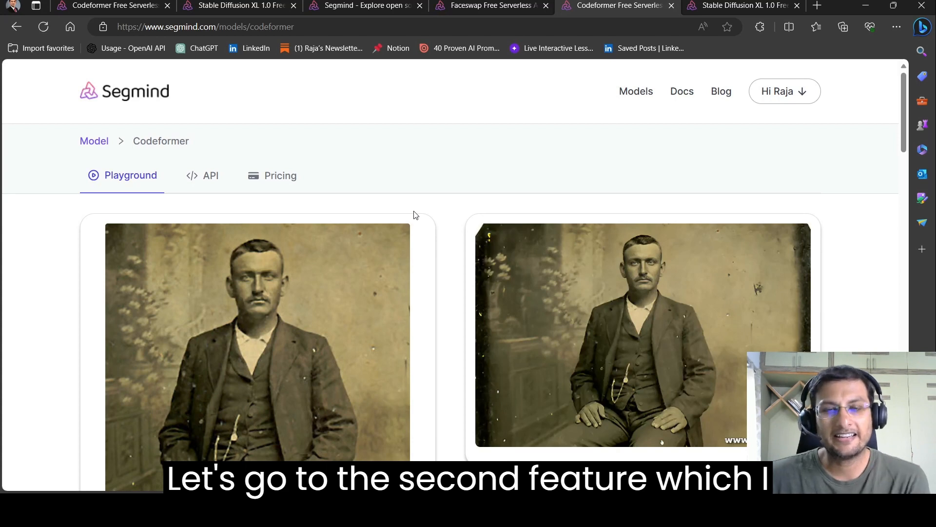
# Scroll the Codeformer playground down to the Input Image area for the childhood photo.
pyautogui.scroll(-3)
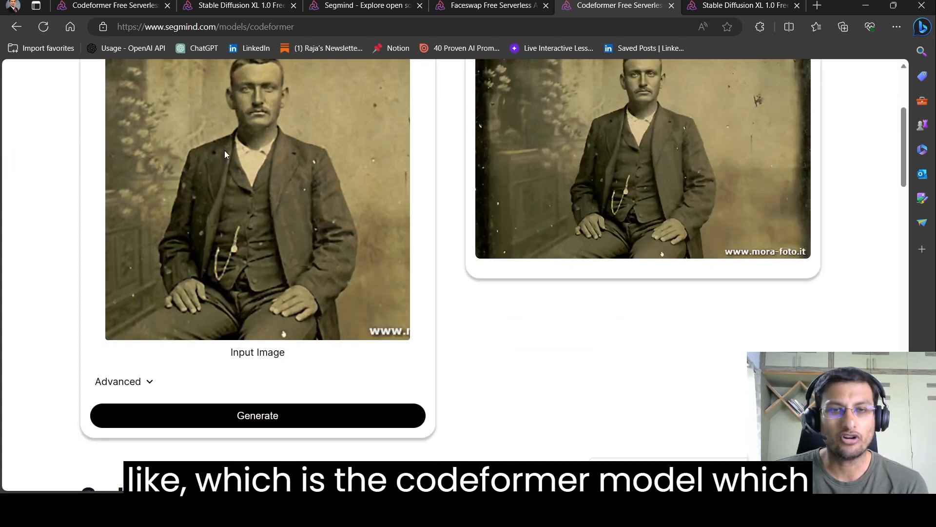
pyautogui.scroll(-3)
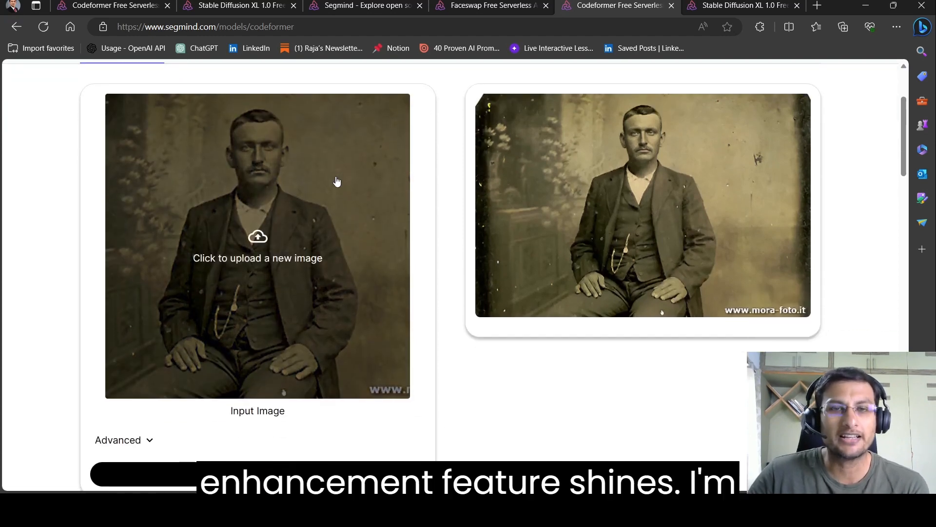
pyautogui.moveTo(208, 276)
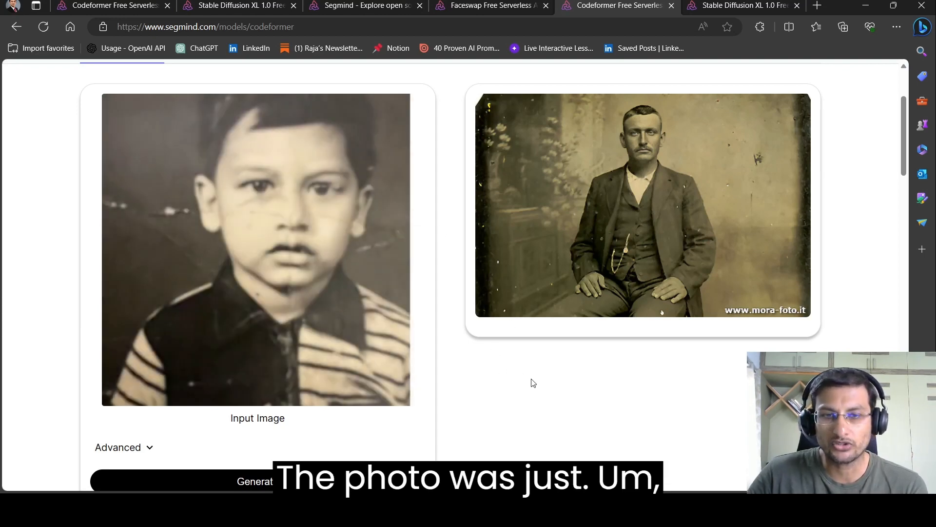
# Restore the old childhood photo with Codeformer and compare the sharper result with the input.
pyautogui.click(180, 480)
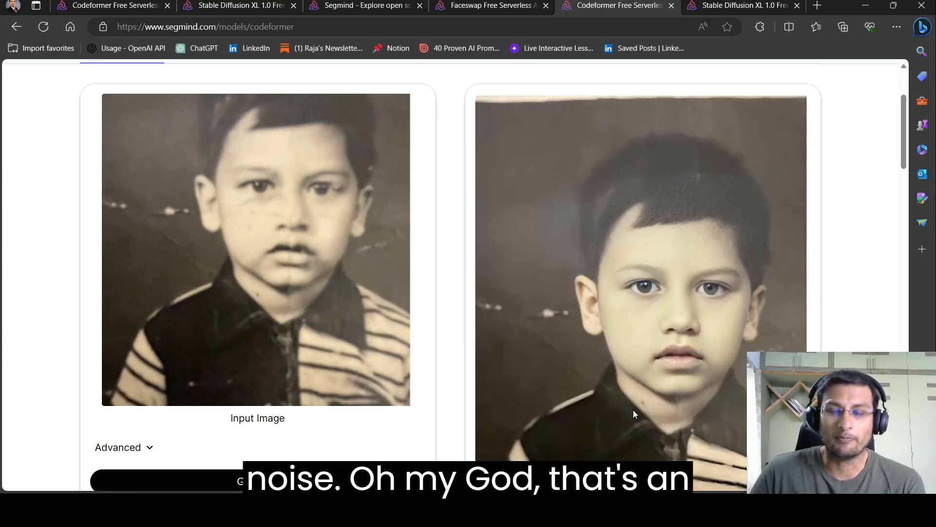
pyautogui.scroll(-3)
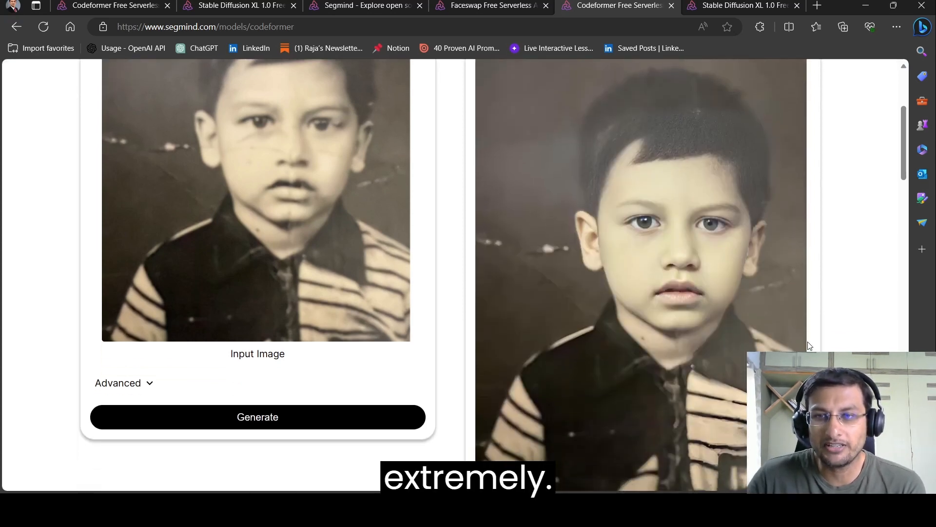
pyautogui.scroll(-3)
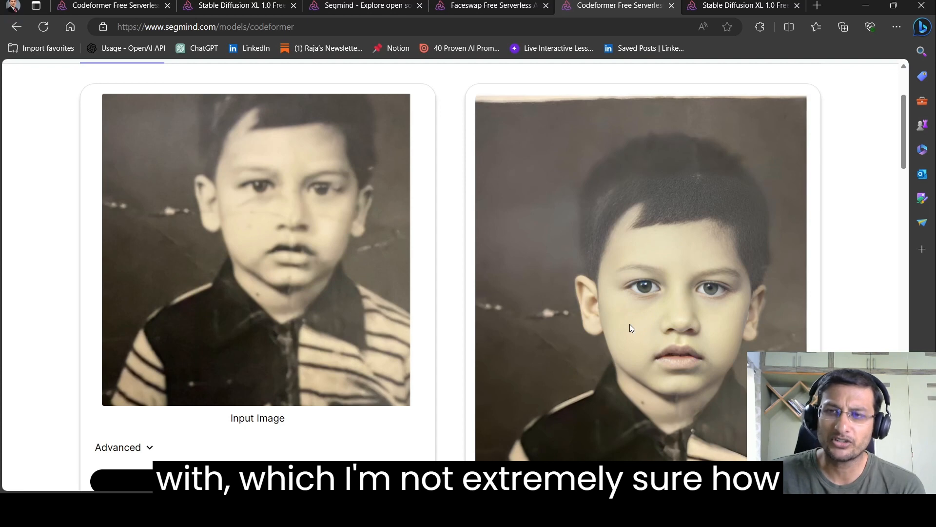
pyautogui.moveTo(407, 240)
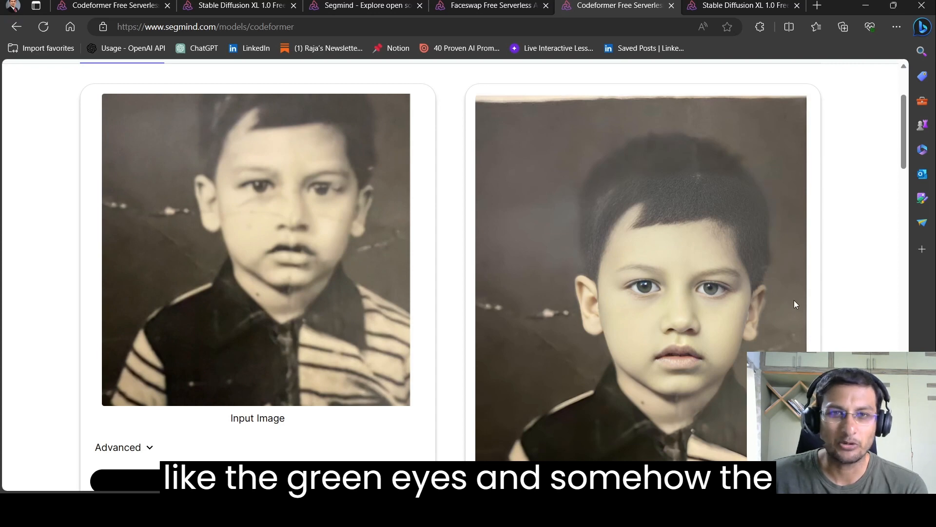
pyautogui.scroll(-3)
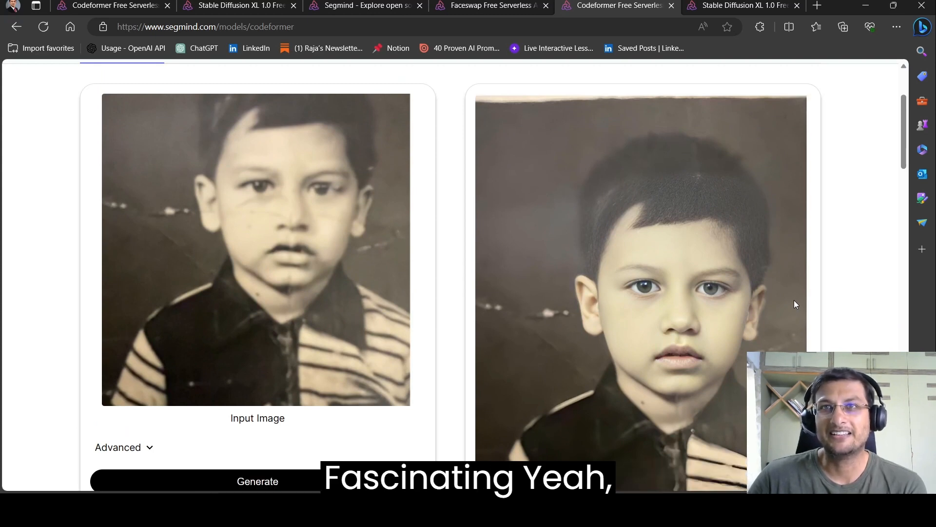
pyautogui.click(116, 6)
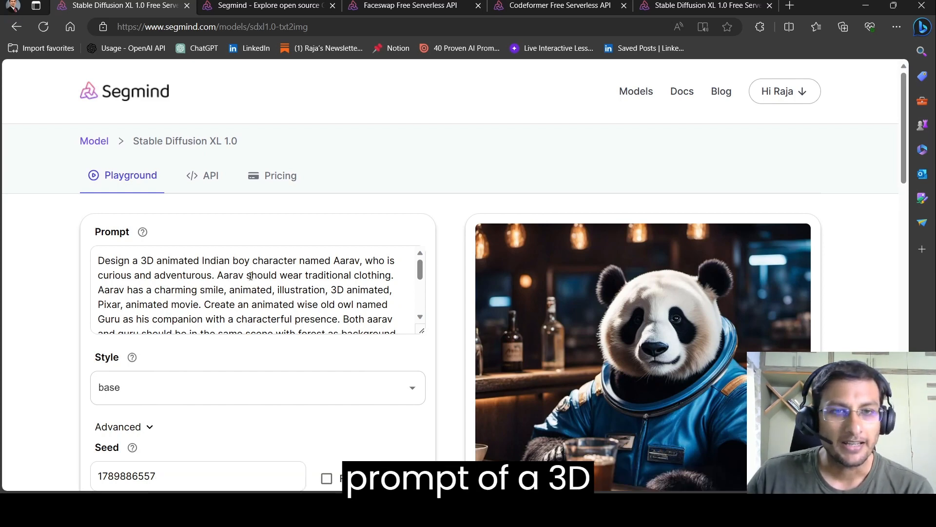
# Generate the Pixar-style image of the boy Aarav and owl Guru in a forest with SDXL 1.0.
pyautogui.scroll(-3)
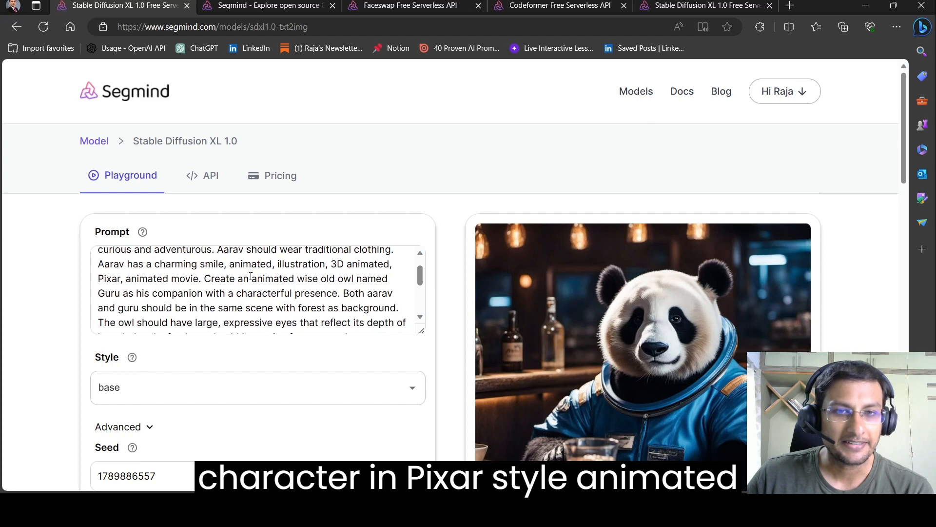
pyautogui.scroll(-3)
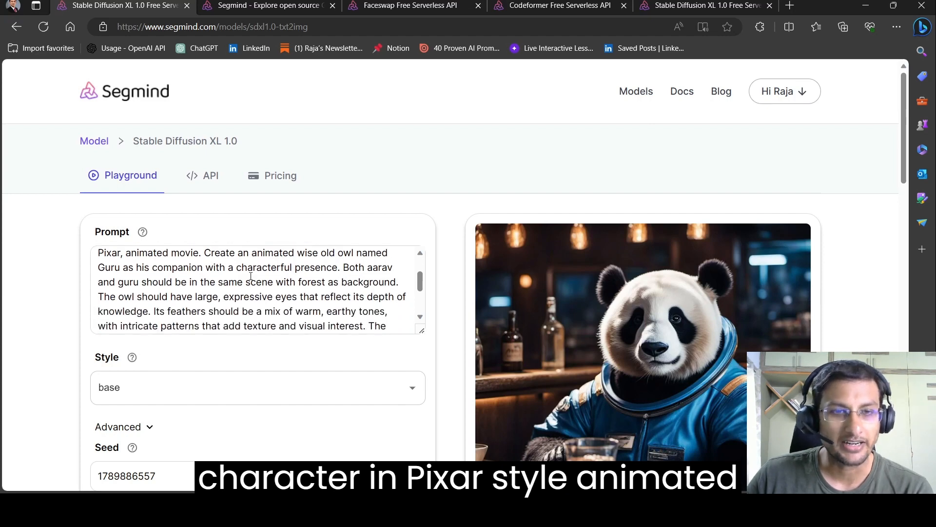
pyautogui.scroll(-3)
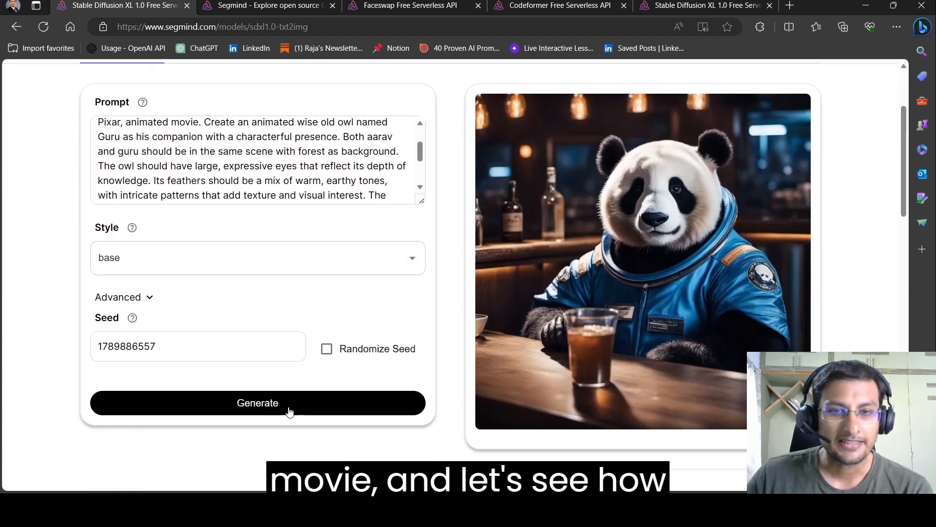
pyautogui.click(257, 403)
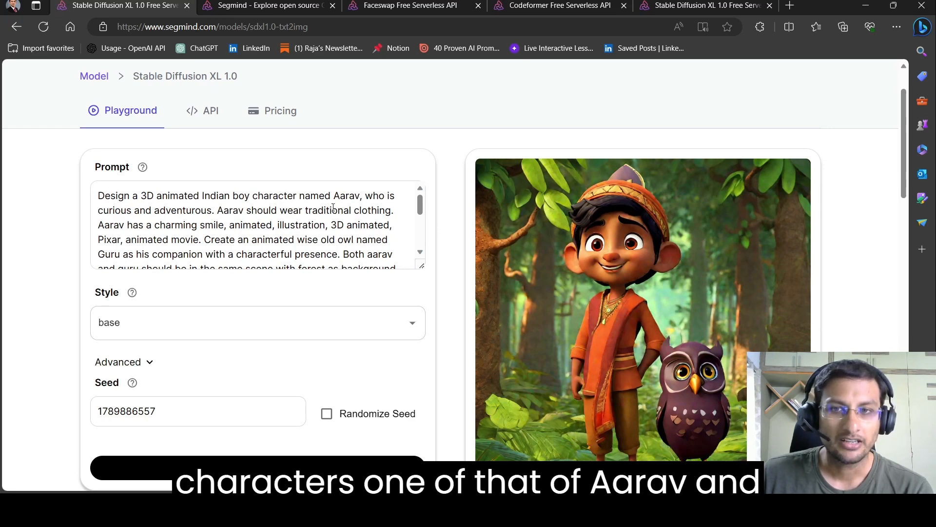
pyautogui.scroll(-3)
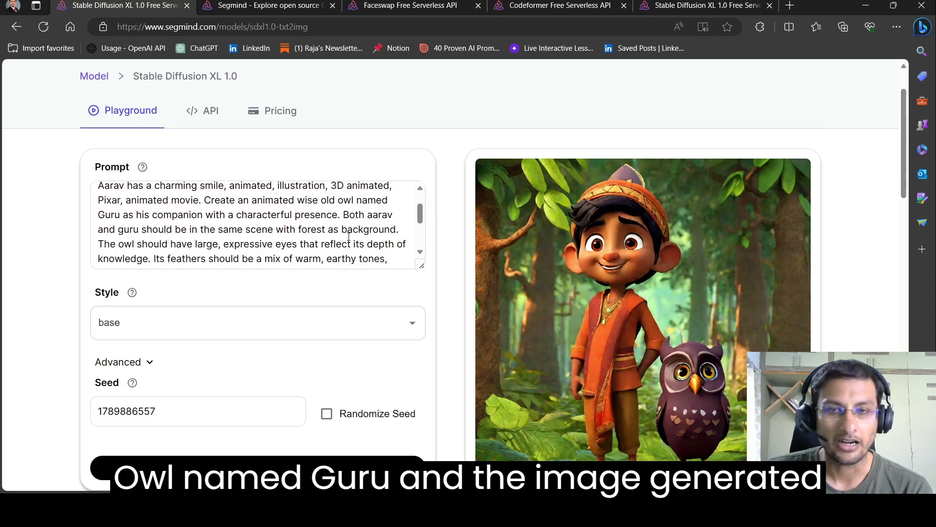
pyautogui.scroll(-3)
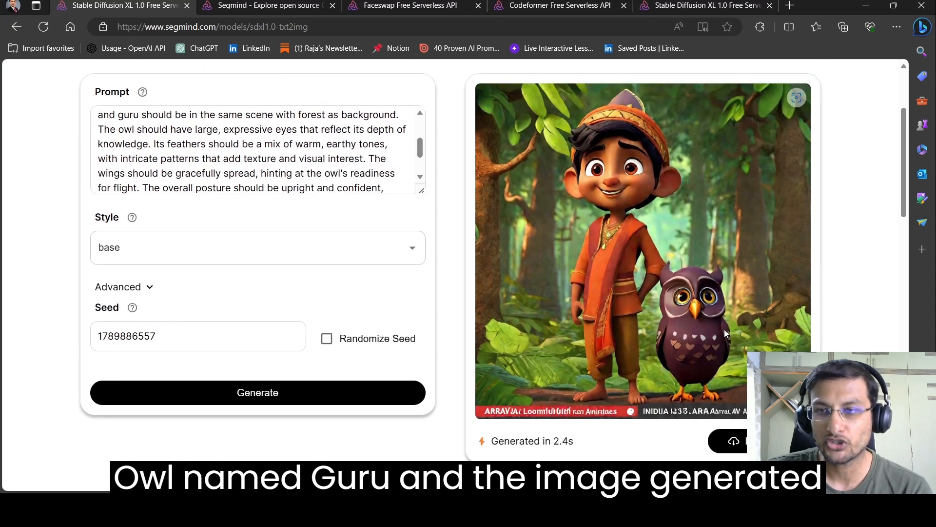
pyautogui.scroll(-3)
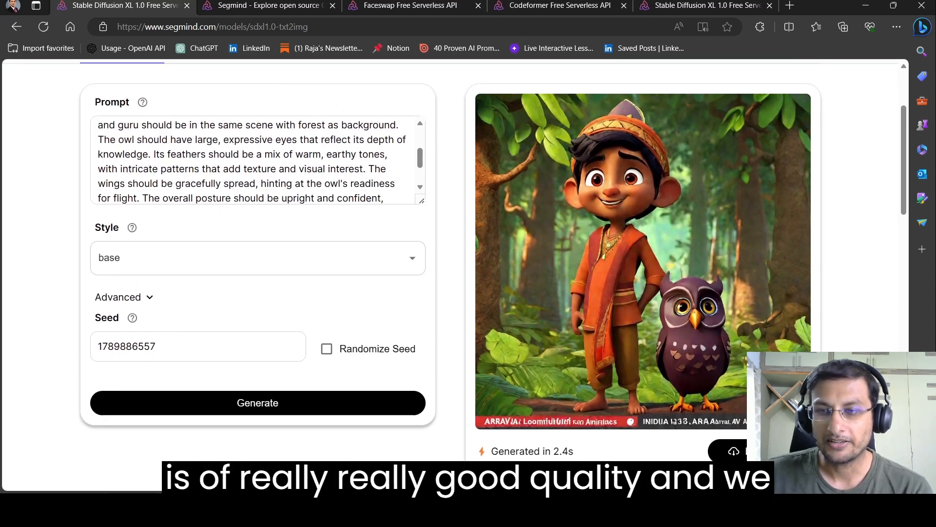